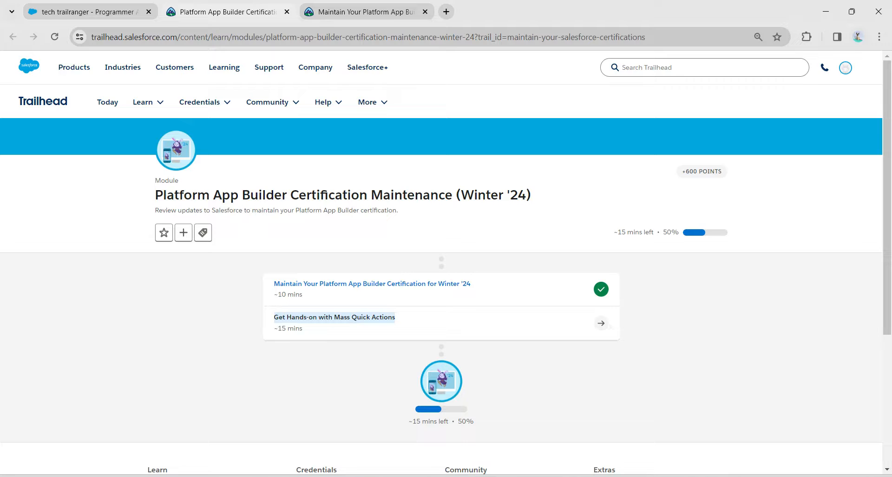
Open 'Get Hands-on with Mass Quick Actions' in a new tab and launch its practice org
right_click(334, 317)
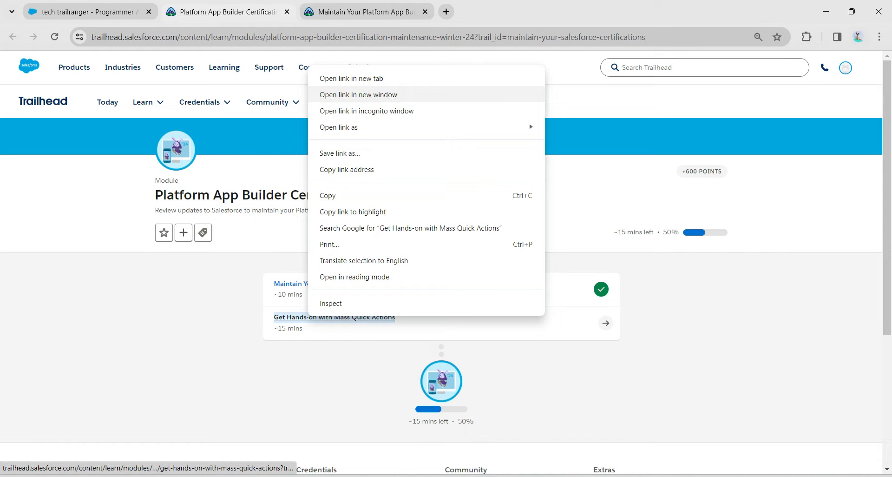
left_click(352, 78)
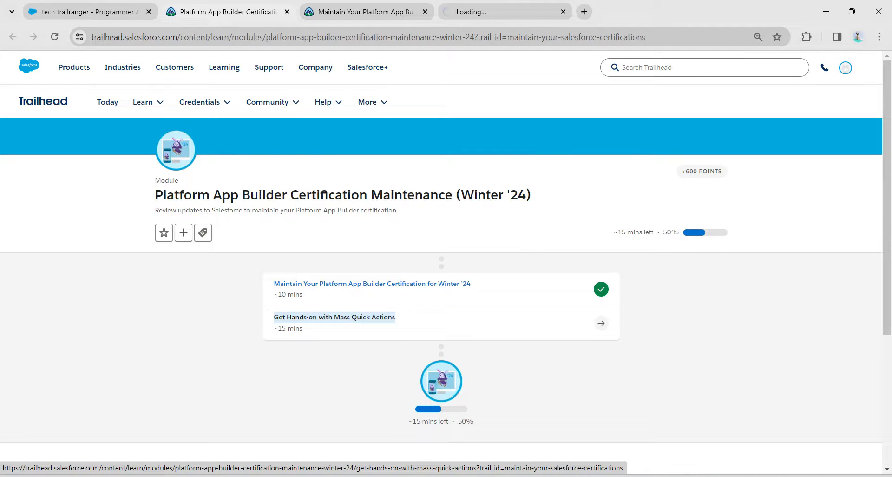
left_click(334, 317)
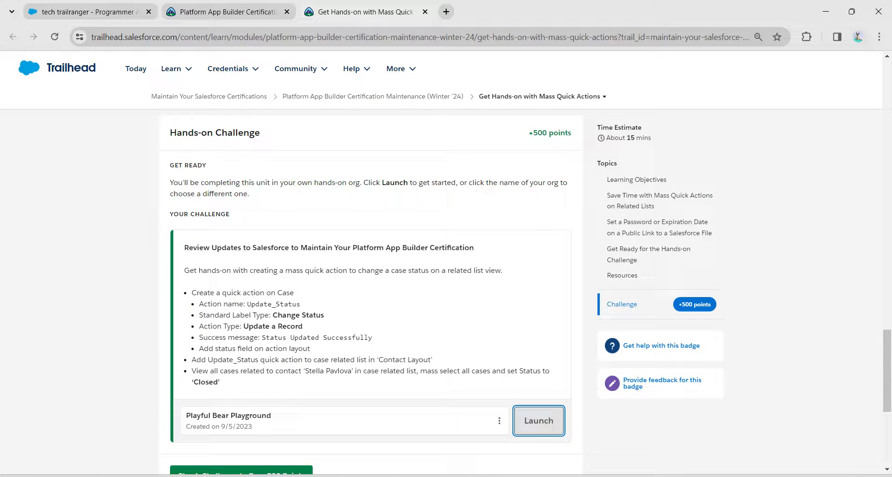
left_click(538, 421)
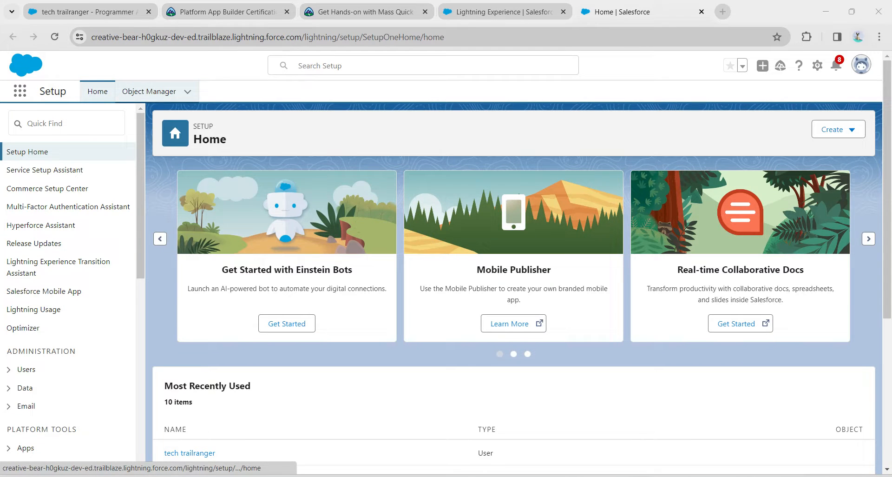
Find the Case object in Object Manager and open its Buttons, Links, and Actions
left_click(149, 91)
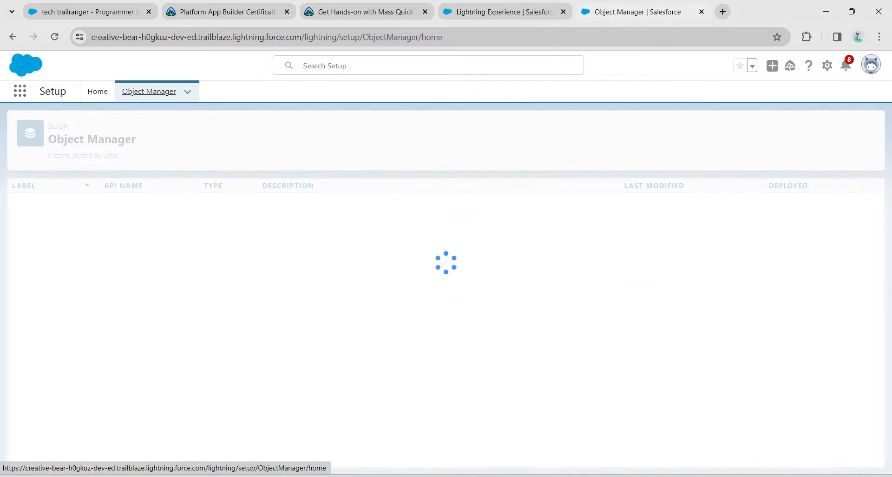
type("case")
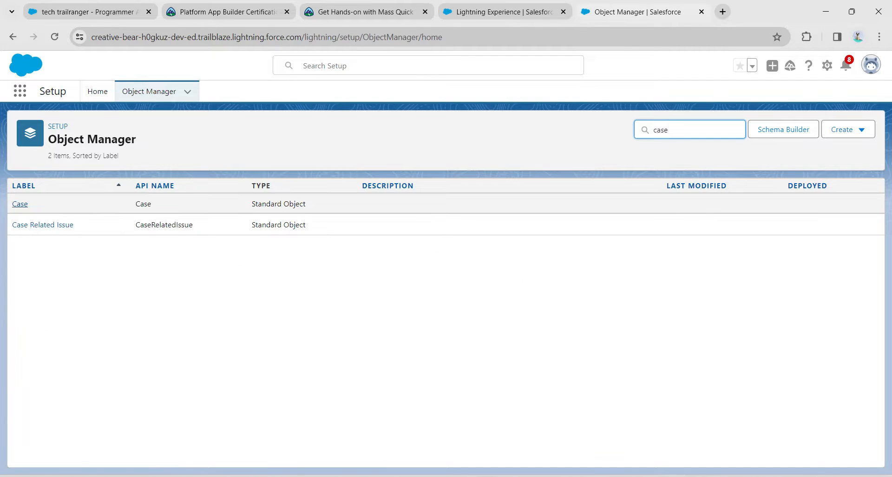
left_click(19, 203)
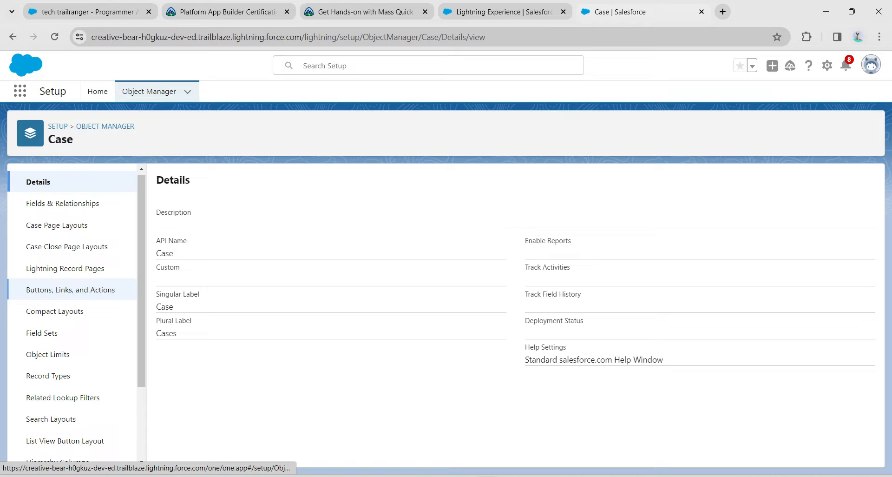
left_click(70, 290)
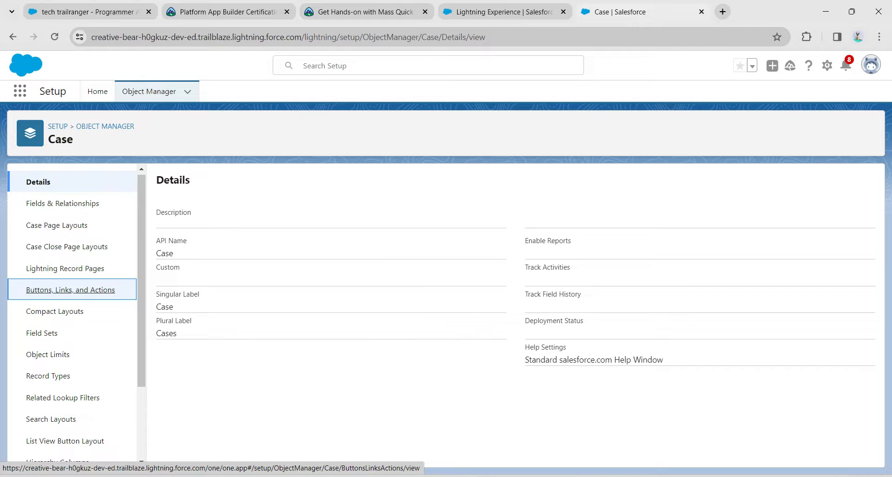
left_click(69, 289)
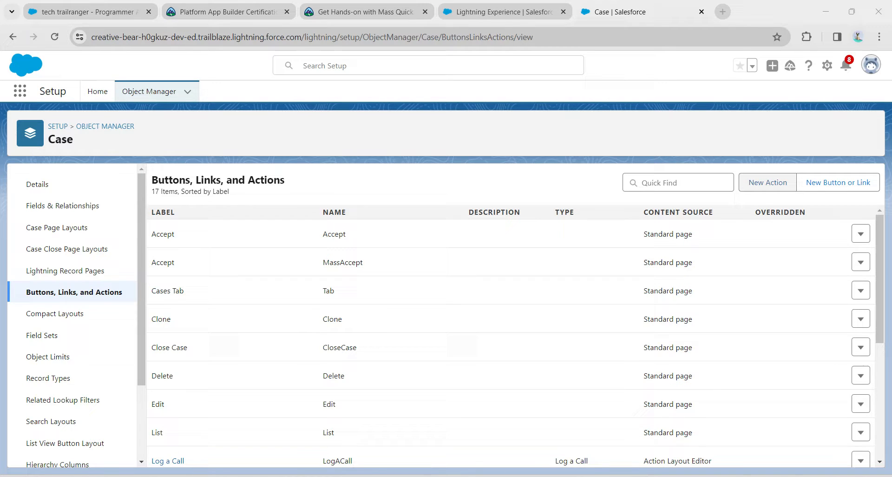
Start a new Case action of type Update a Record with the Change Status label
left_click(767, 182)
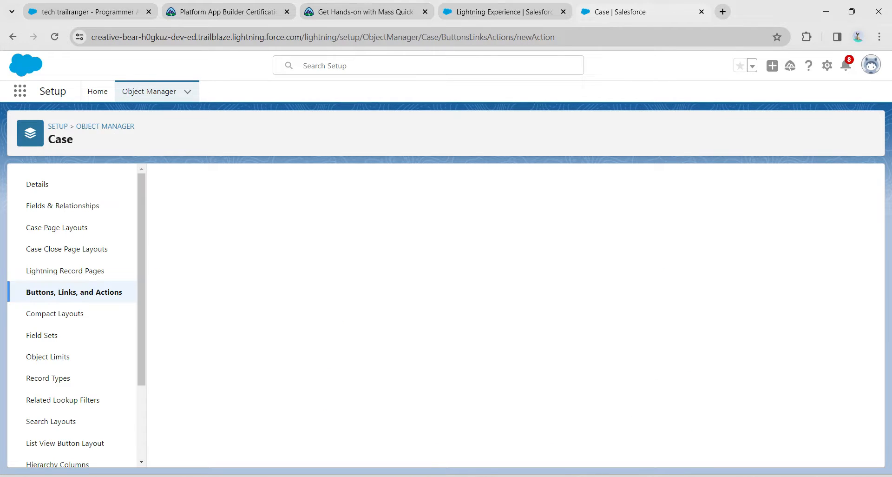
left_click(362, 11)
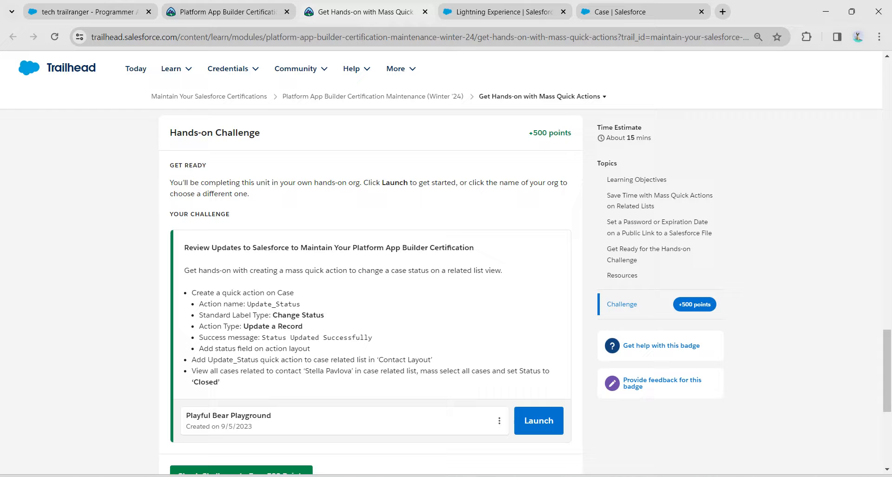
double_click(273, 303)
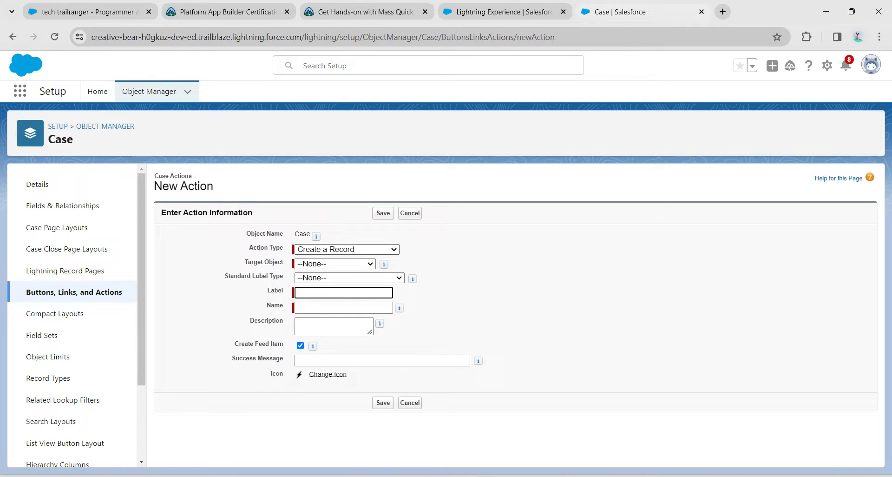
left_click(346, 248)
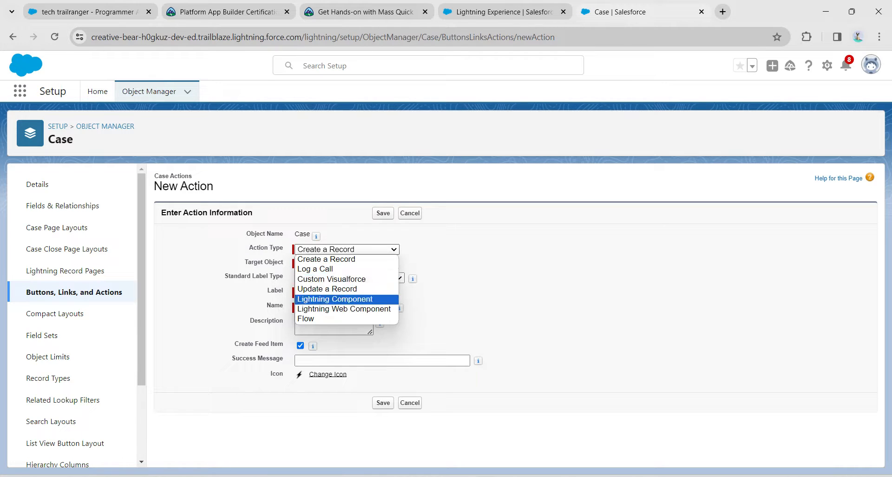
left_click(327, 288)
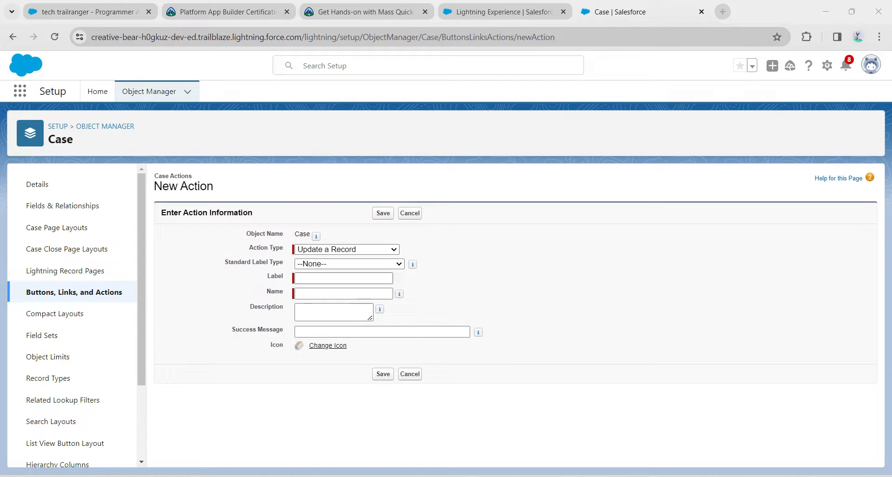
left_click(348, 263)
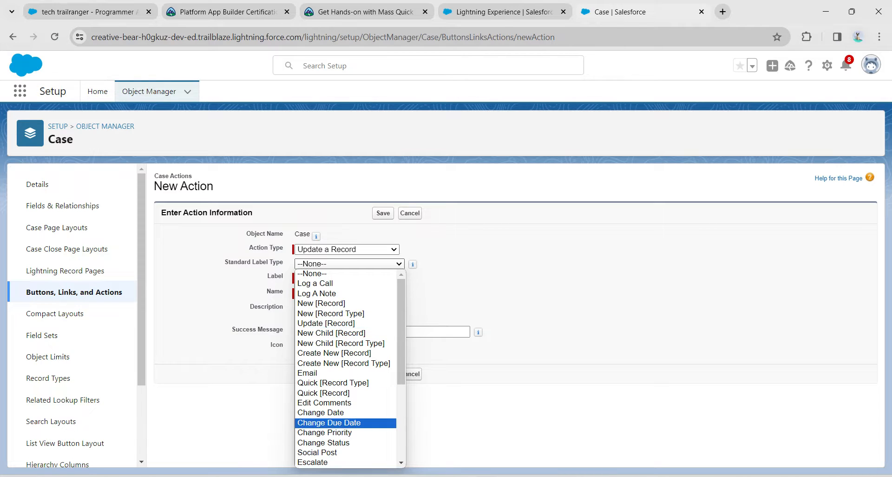
left_click(323, 441)
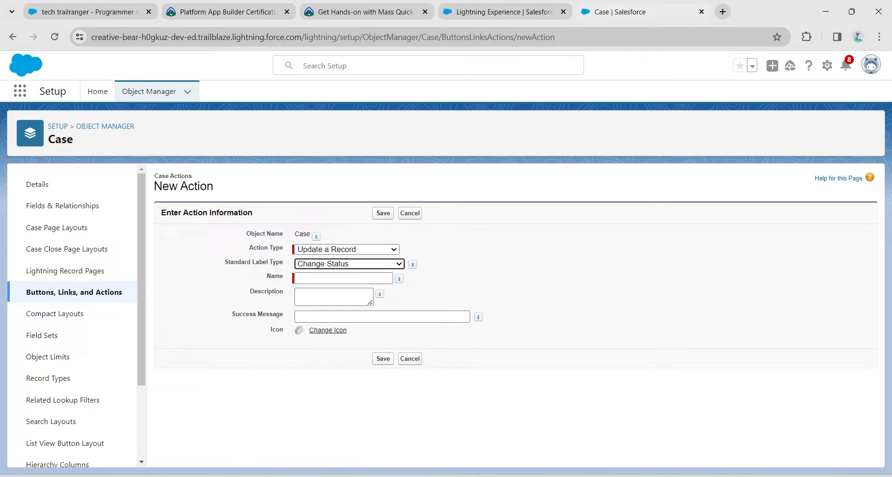
Name it Update_Status, set success message 'Status Updated Successfully', and save
type("Update_Status")
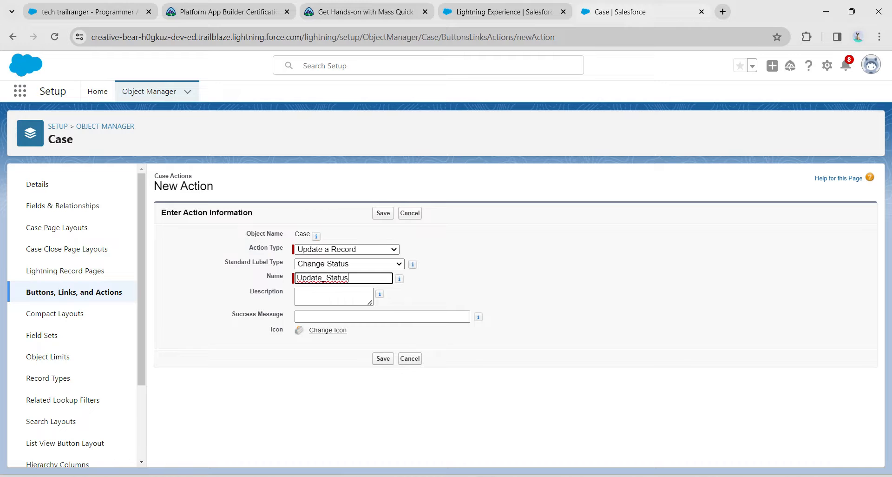
left_click(380, 316)
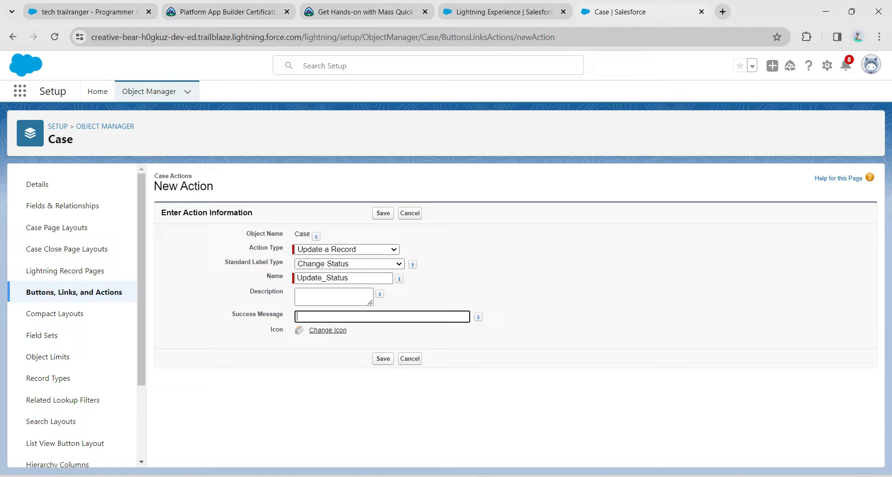
left_click(364, 11)
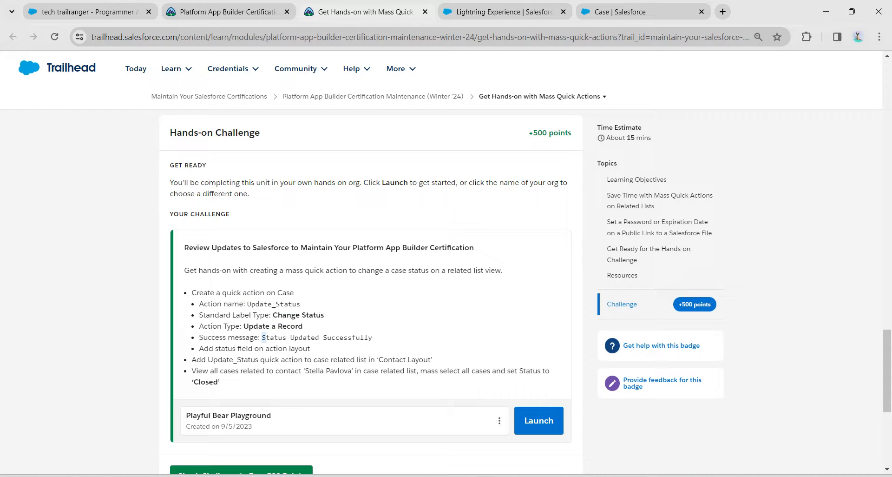
double_click(317, 337)
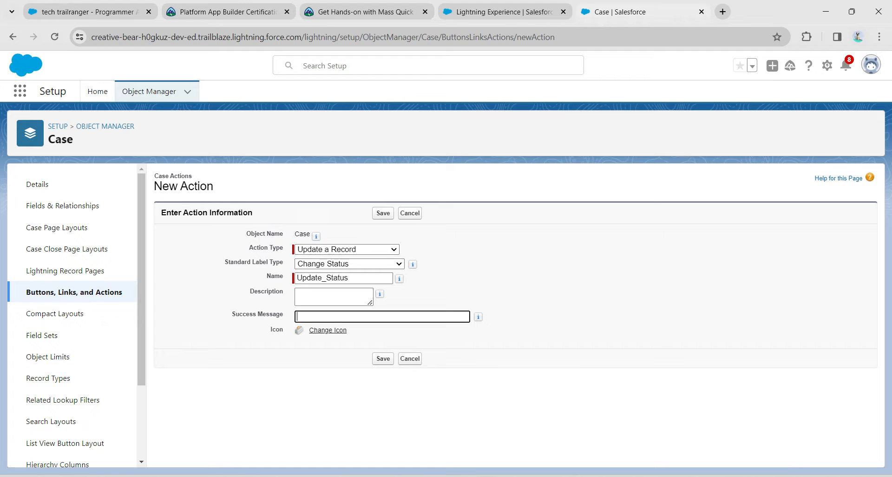
type("Status Updated Successfully")
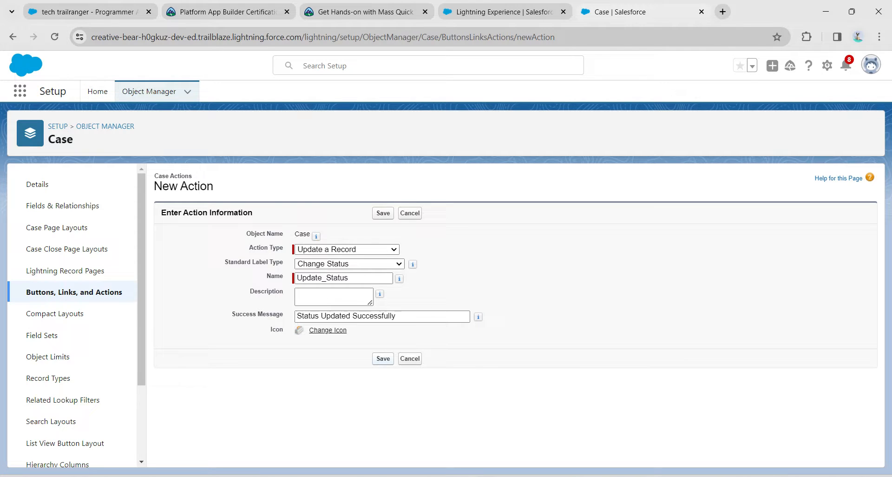
left_click(382, 213)
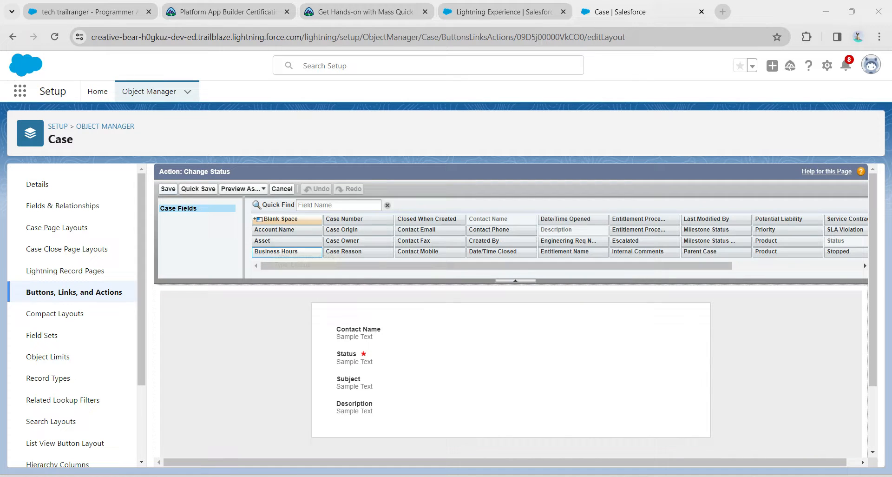
Save the Update_Status action layout and return to the Object Manager list
left_click(167, 188)
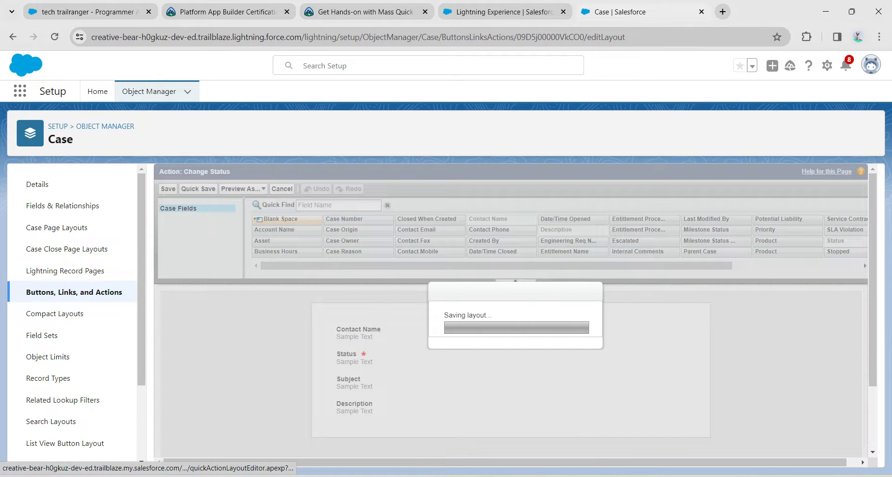
left_click(167, 188)
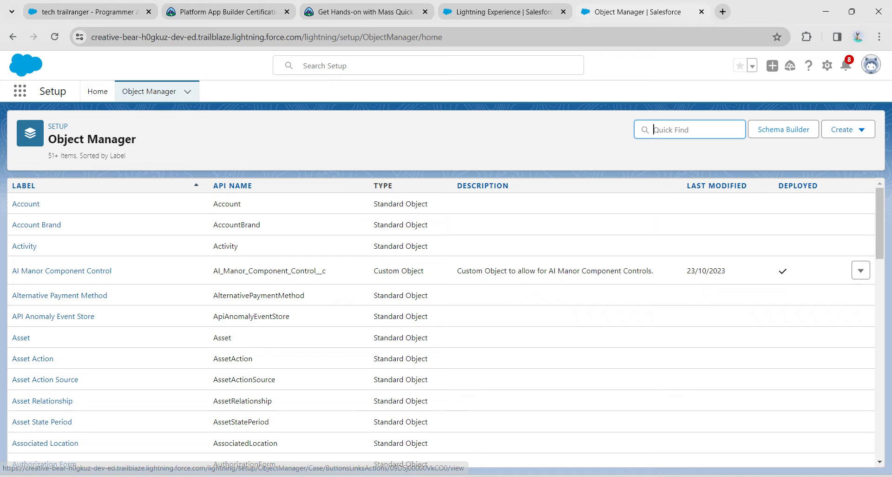
Open the Contact object's Contact Layout for editing and show the Related Lists palette
type("contact")
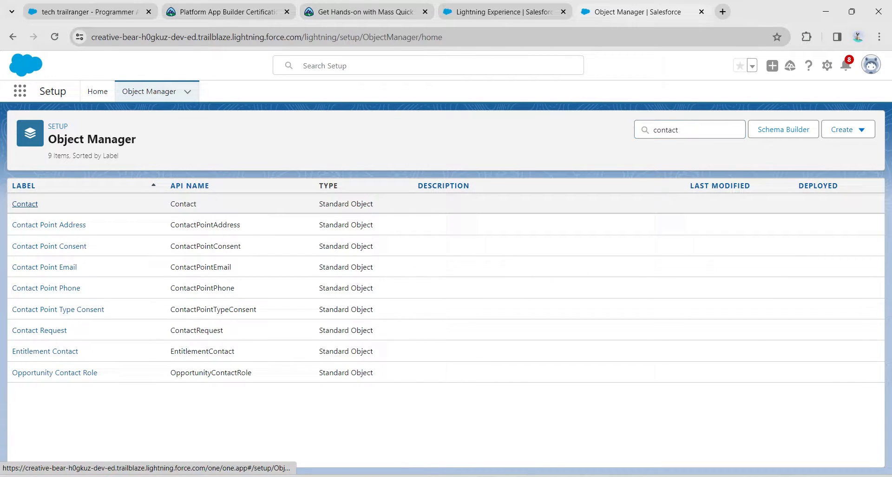
left_click(25, 204)
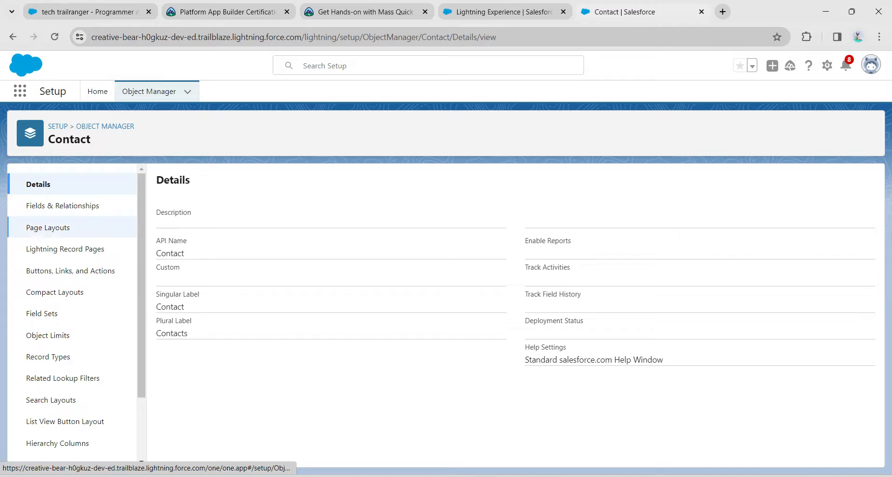
left_click(48, 227)
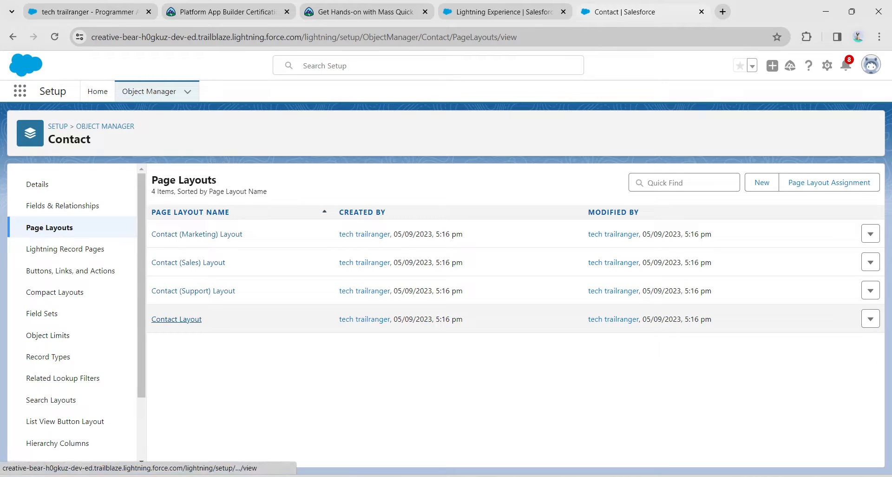
left_click(175, 318)
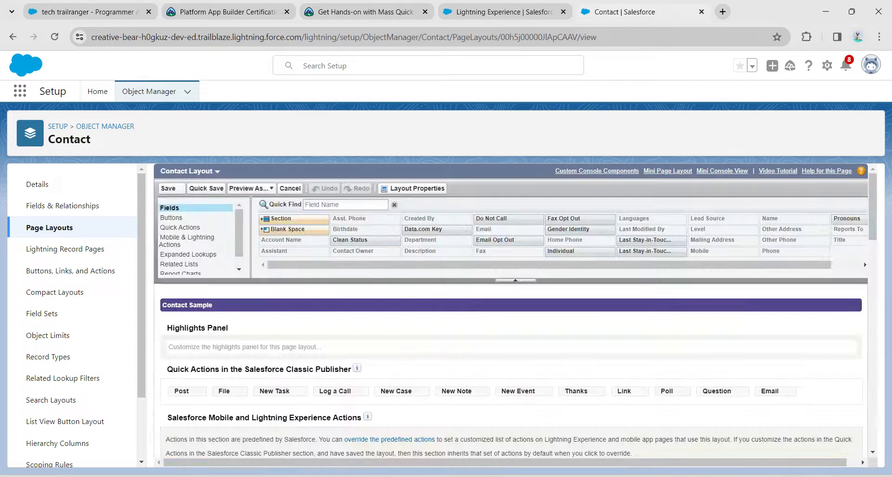
left_click(172, 218)
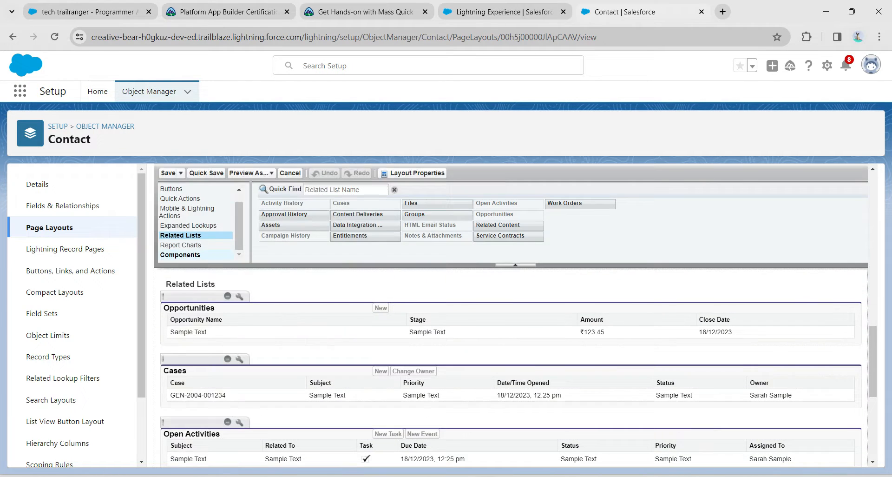
mouse_move(239, 358)
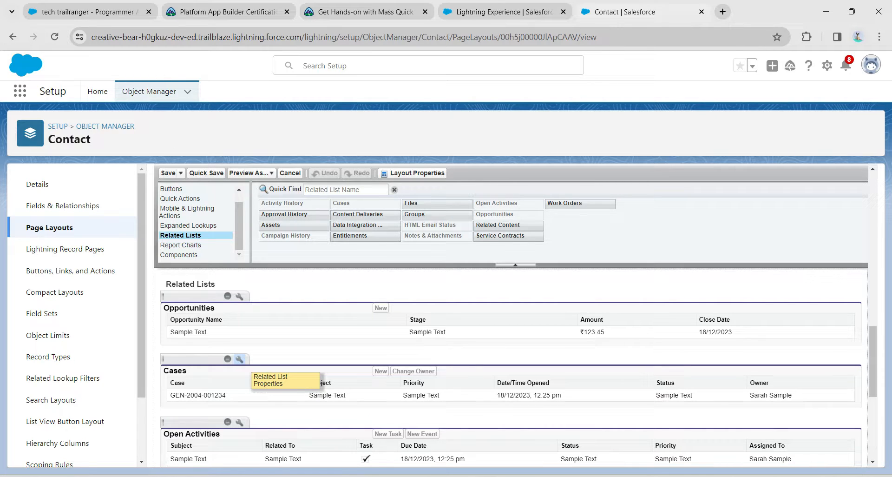
Add Change Status to the Cases related list's selected actions and save the Contact Layout
left_click(239, 358)
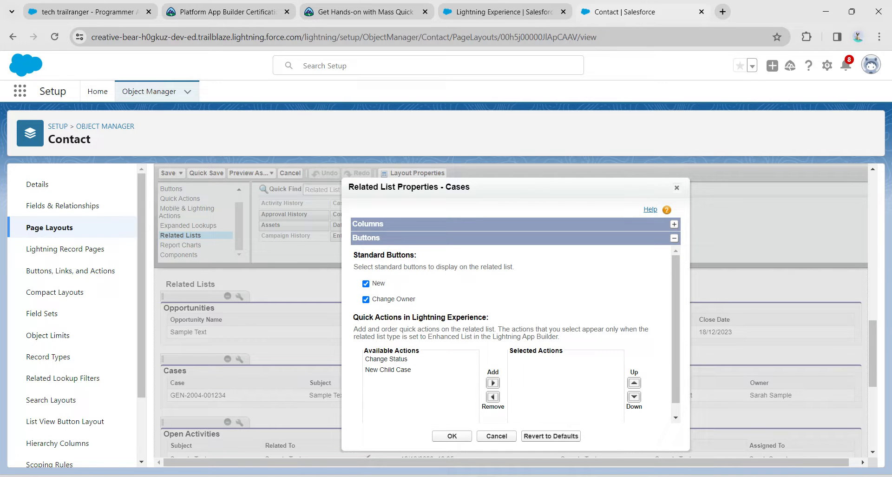
left_click(385, 359)
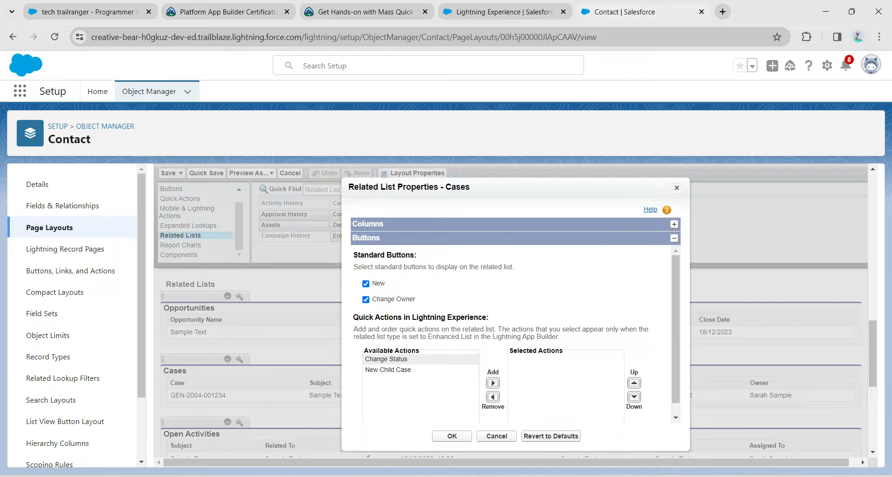
left_click(386, 359)
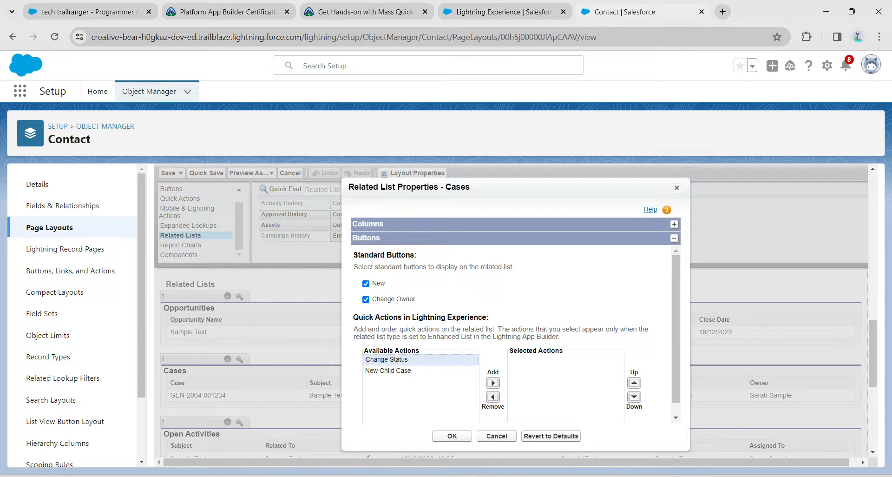
left_click(492, 382)
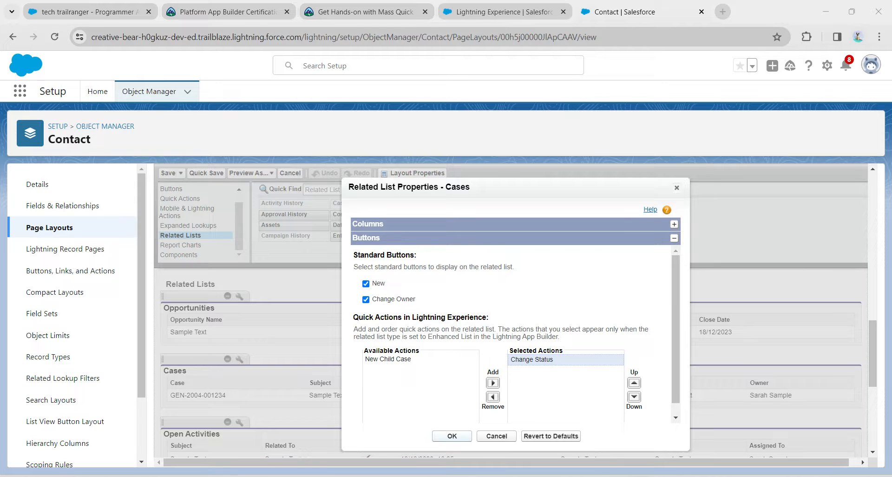
left_click(452, 435)
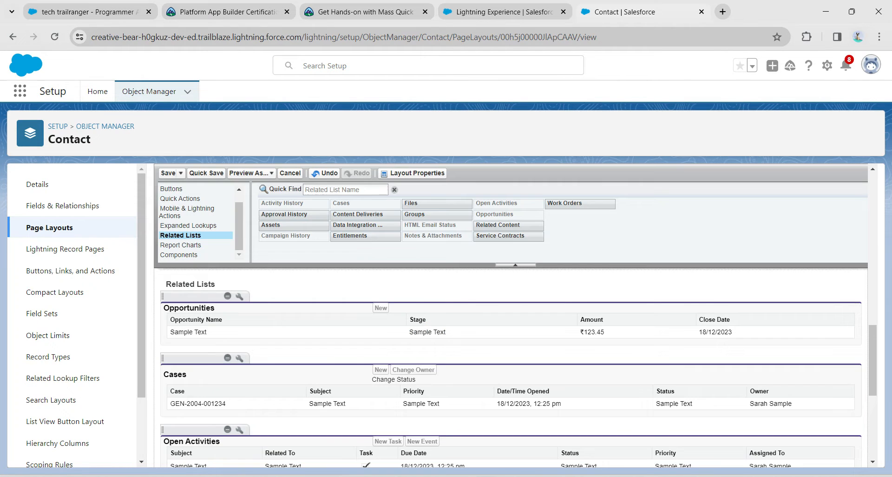
left_click(271, 225)
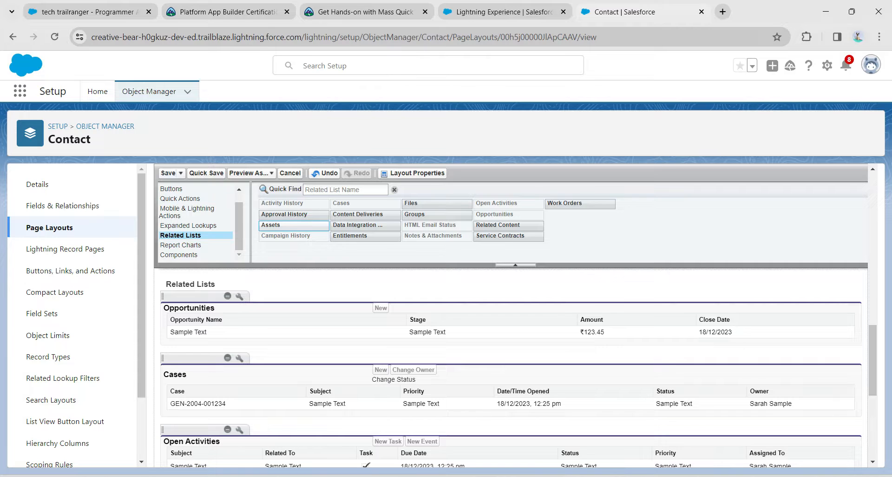
left_click(167, 173)
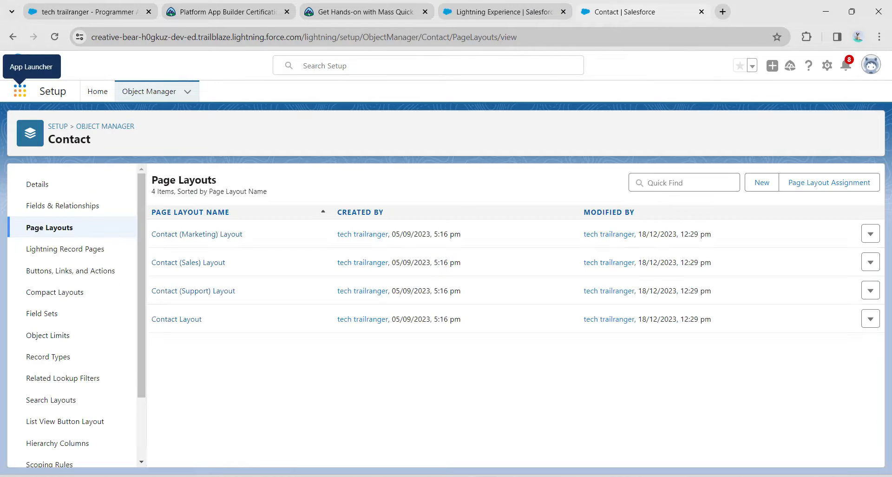
Open Contacts from the App Launcher, switch to All Contacts, and open Stella Pavlova
left_click(20, 91)
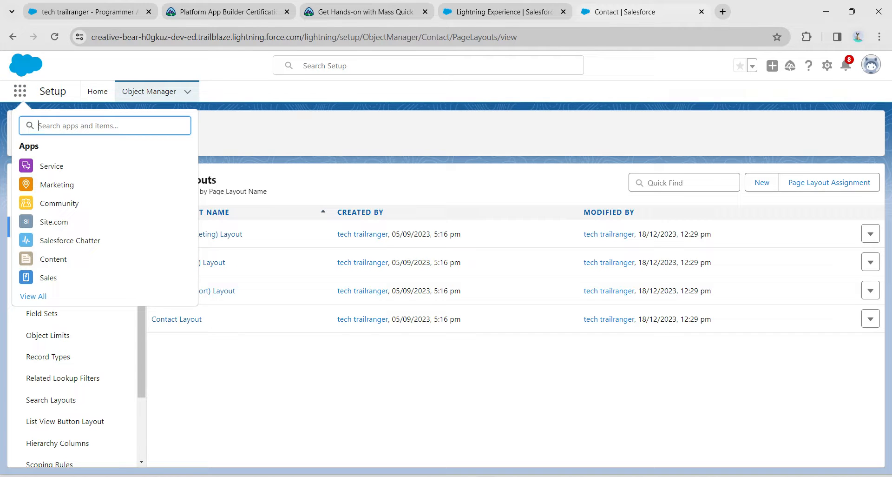
type("conta")
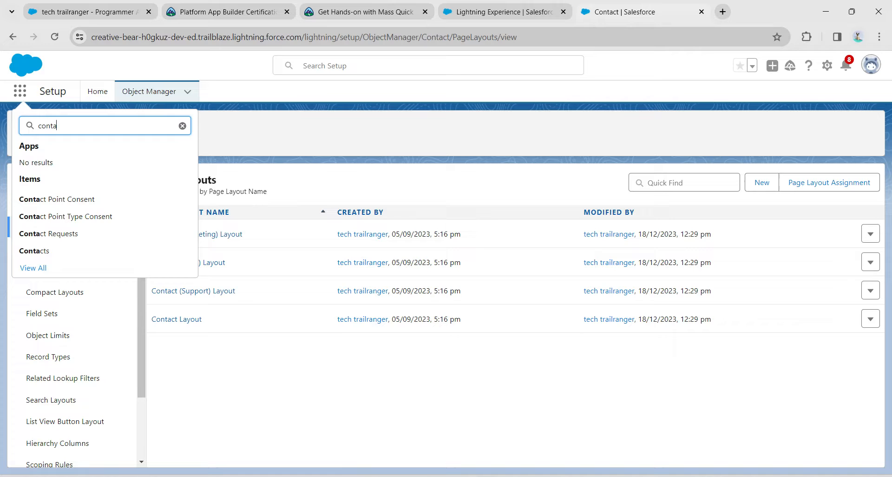
mouse_move(34, 250)
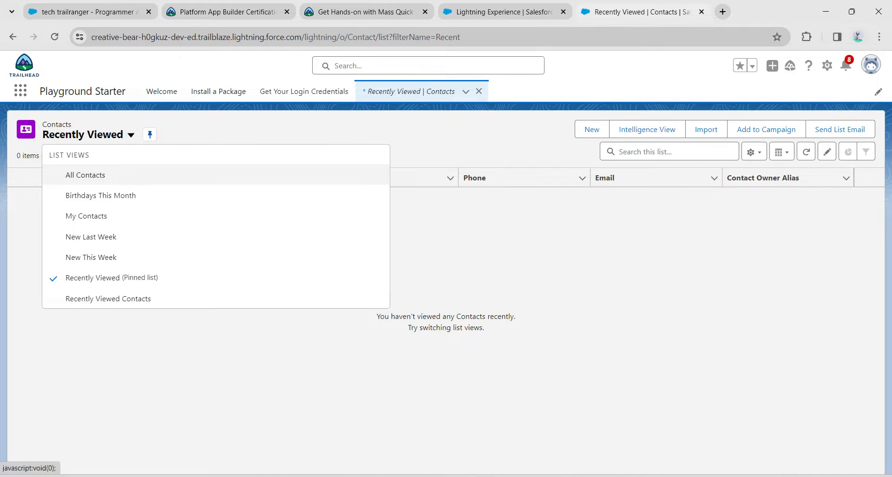
left_click(85, 175)
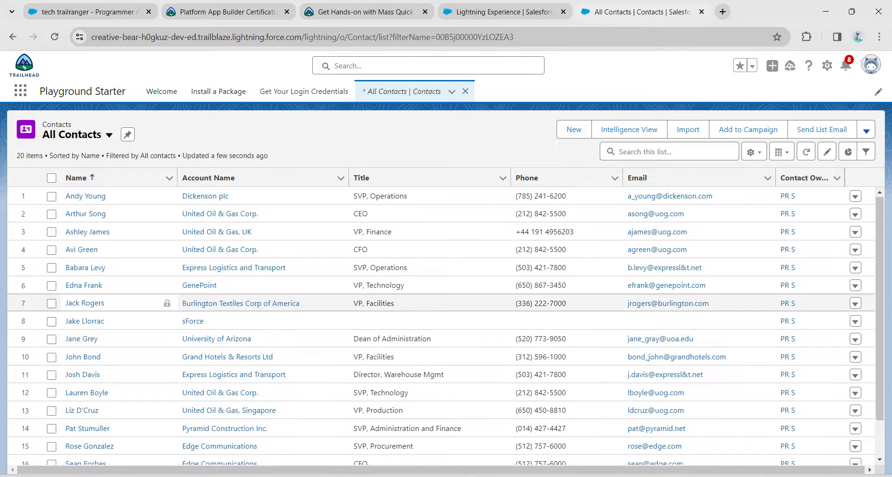
scroll("down", 3)
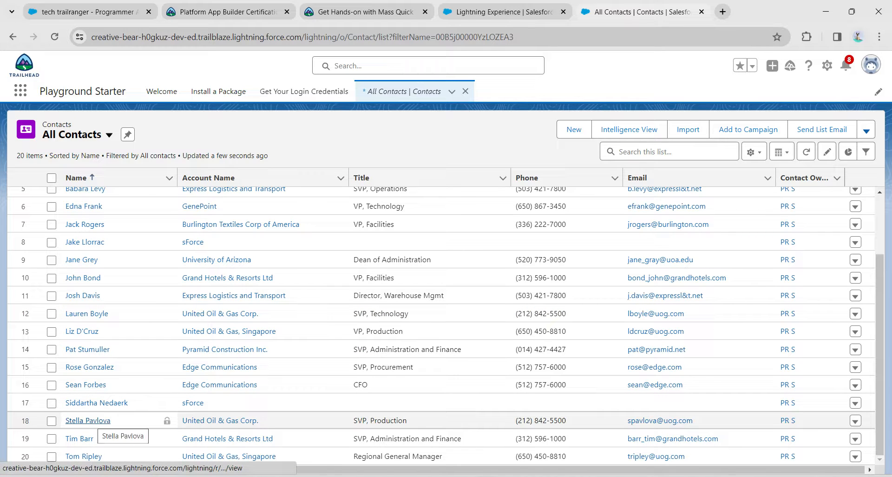
left_click(87, 421)
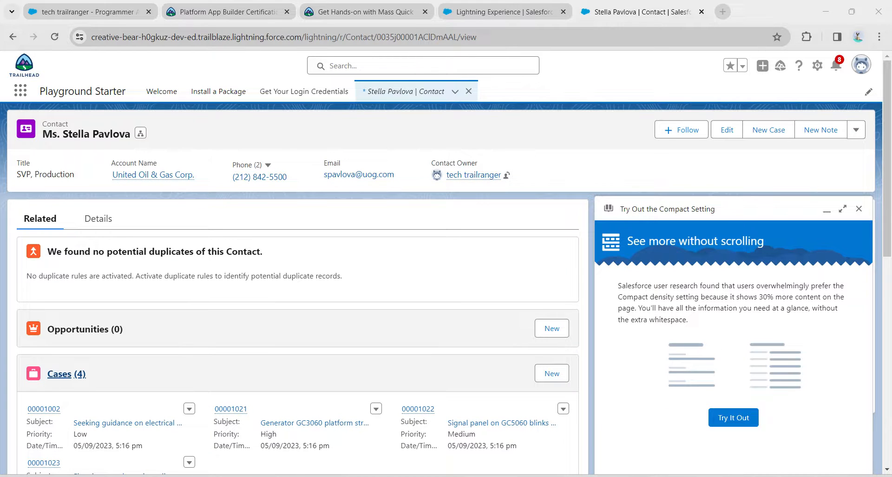
mouse_move(59, 374)
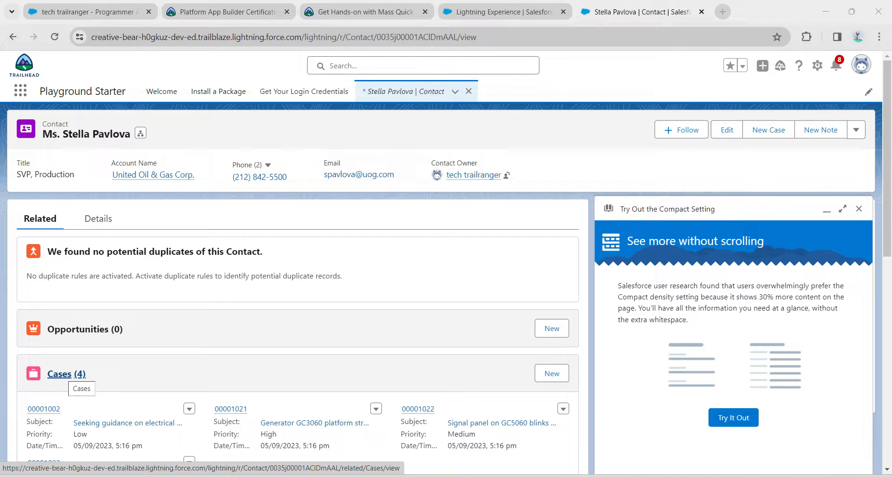
Open her Cases (4) list, dismiss the compact setting popup, select all, and start Change Status
left_click(66, 373)
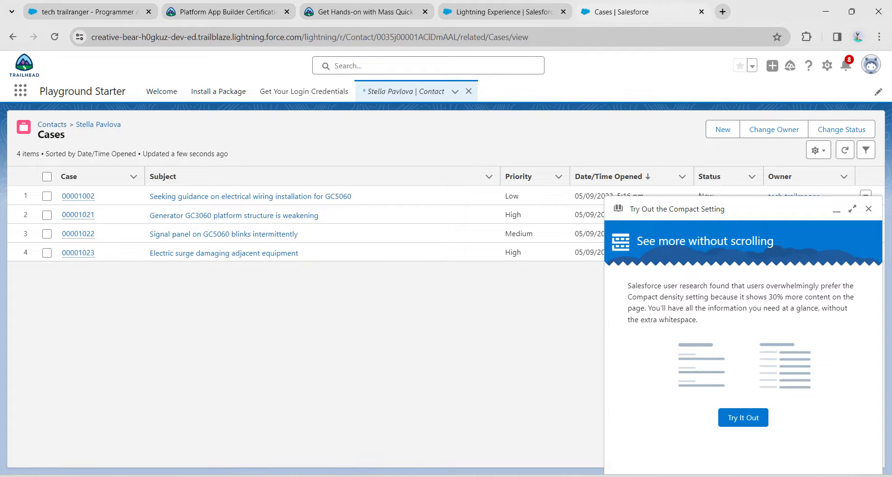
left_click(869, 208)
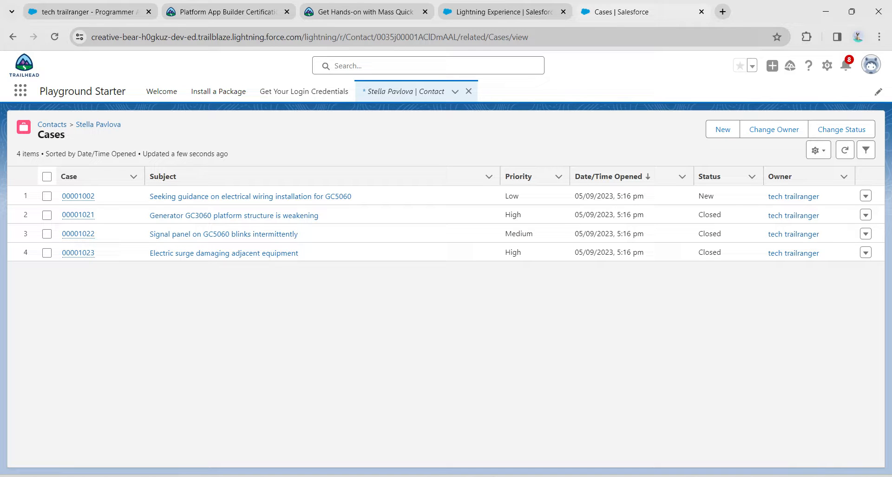
left_click(46, 176)
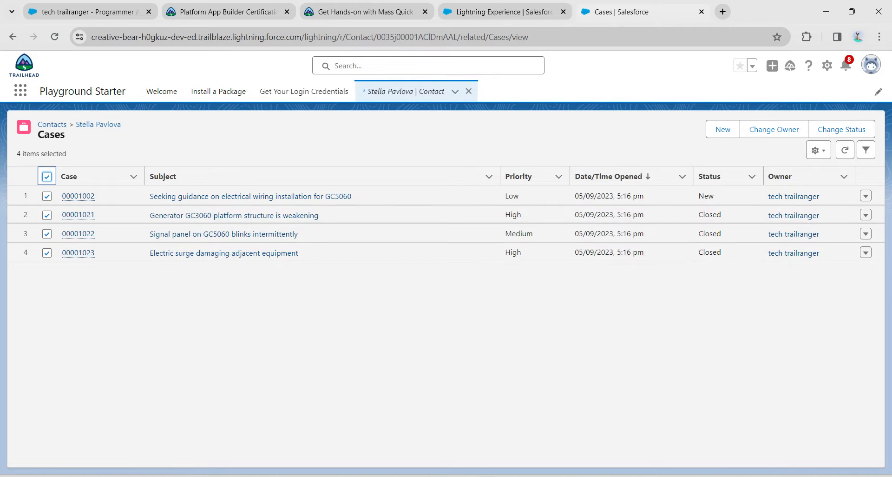
mouse_move(842, 129)
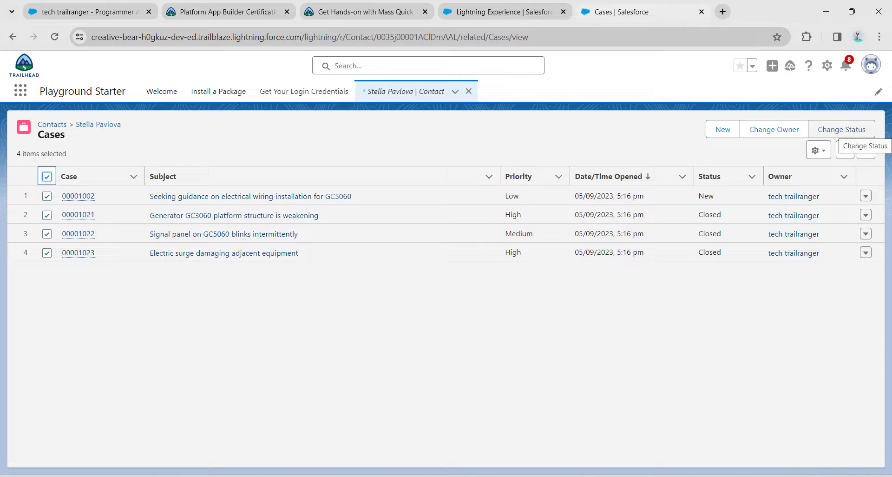
left_click(842, 129)
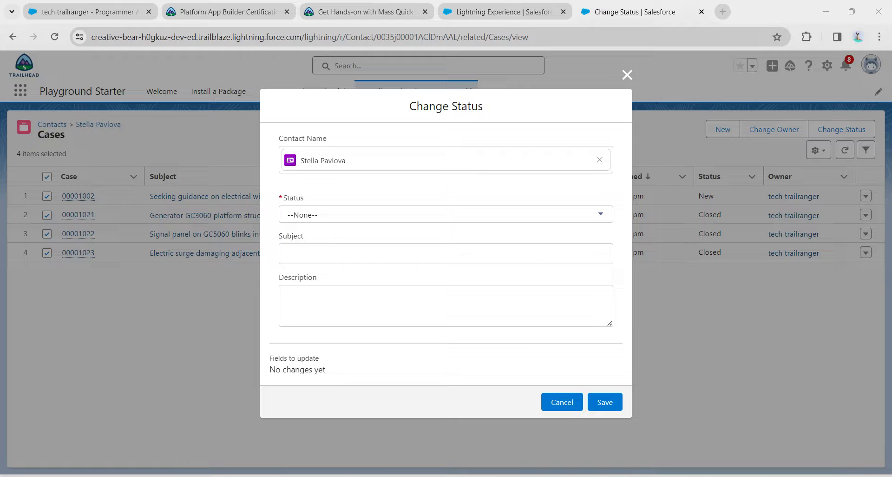
Set the status to Closed, save, and confirm updating the four records
left_click(445, 215)
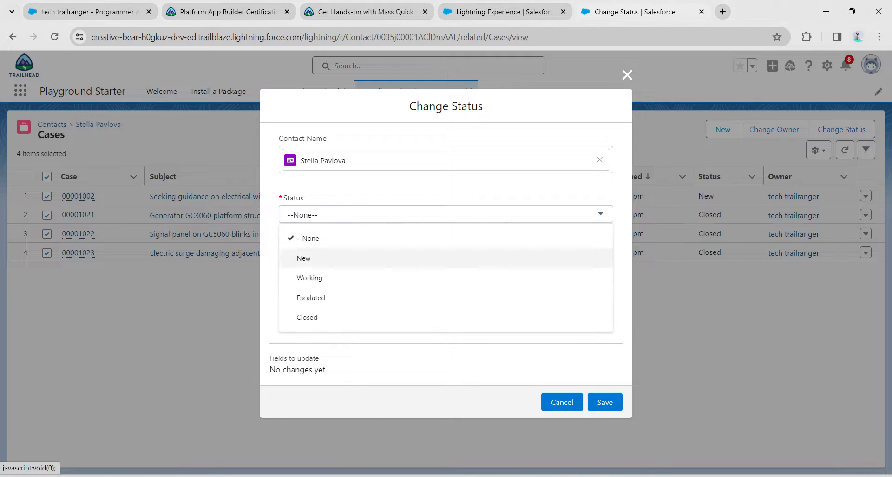
left_click(307, 317)
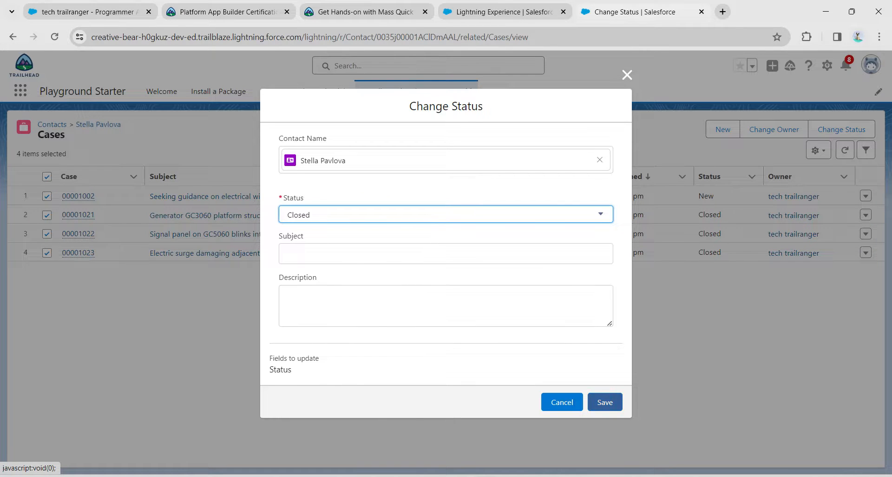
left_click(604, 401)
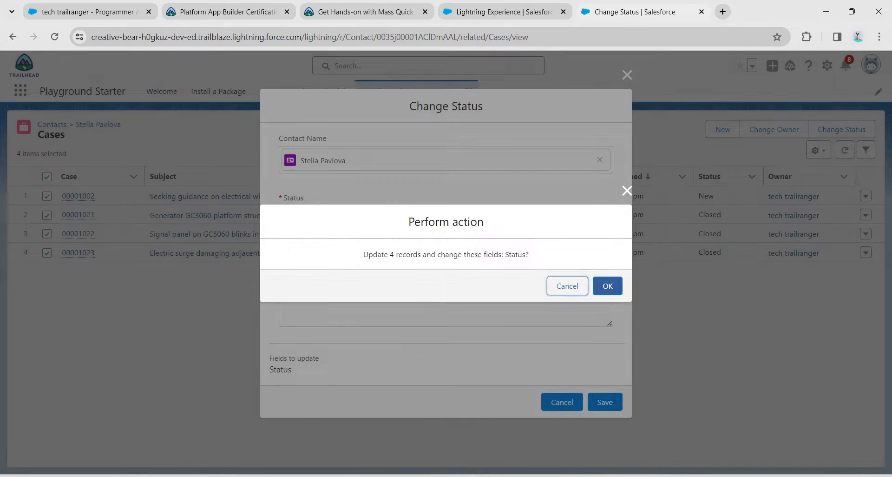
left_click(607, 285)
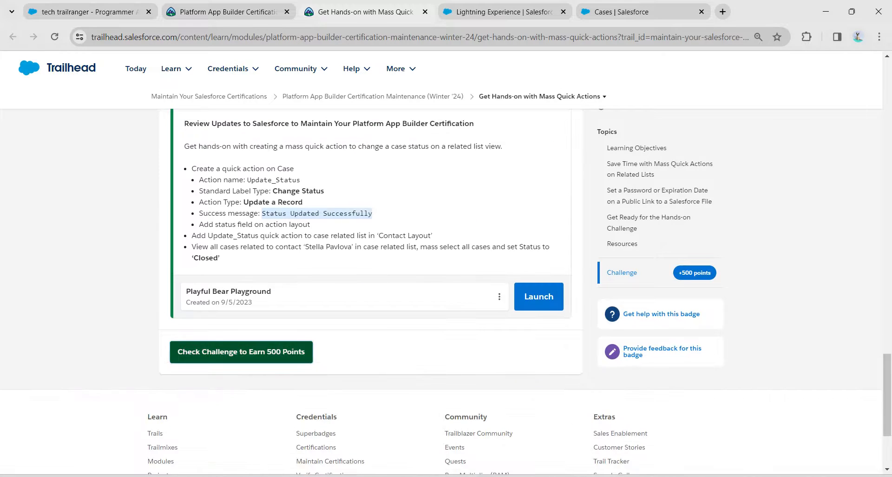
Run Check Challenge to earn the 500 points
left_click(241, 352)
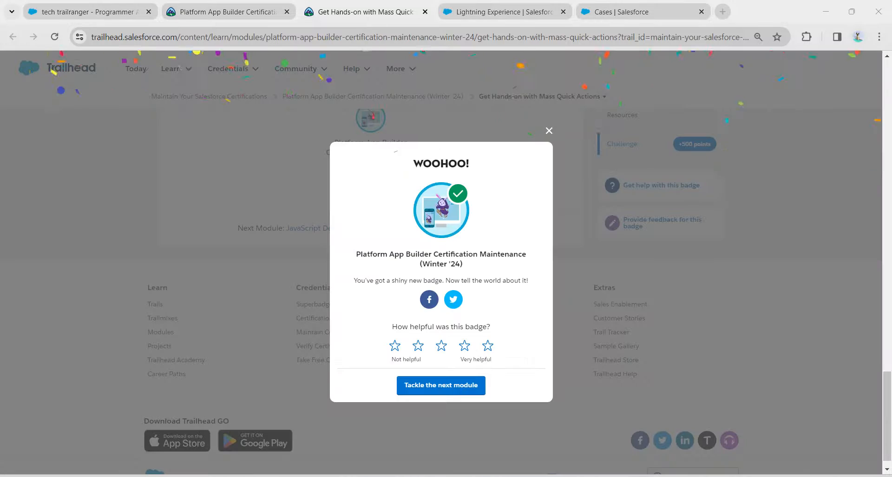